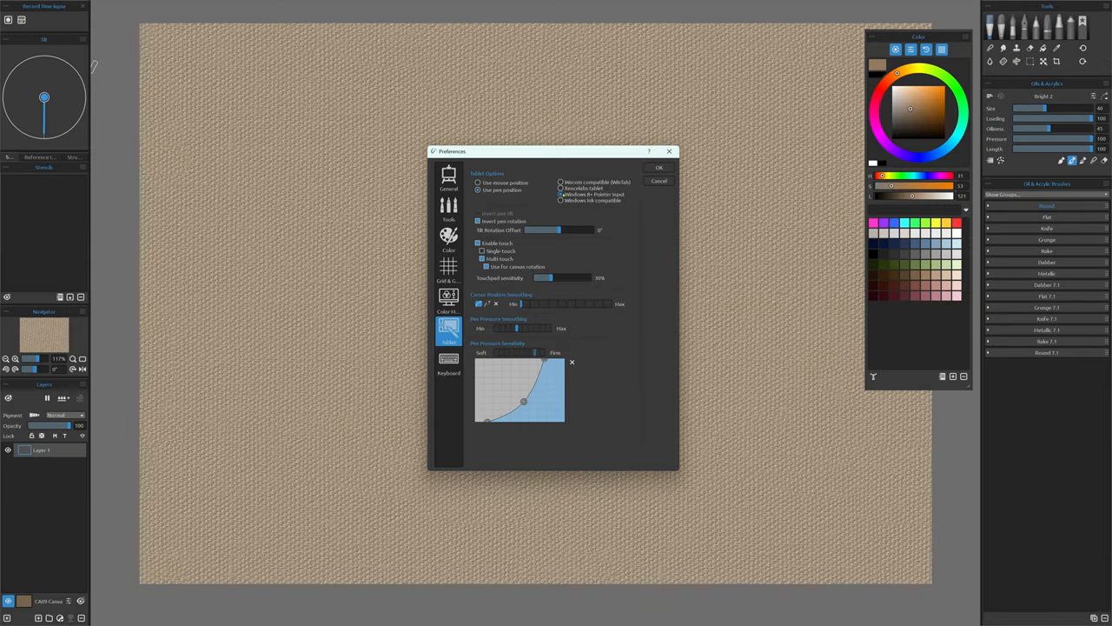
Confirm Windows 8+ Pointer Input as the tablet input setting in Preferences.
click(658, 167)
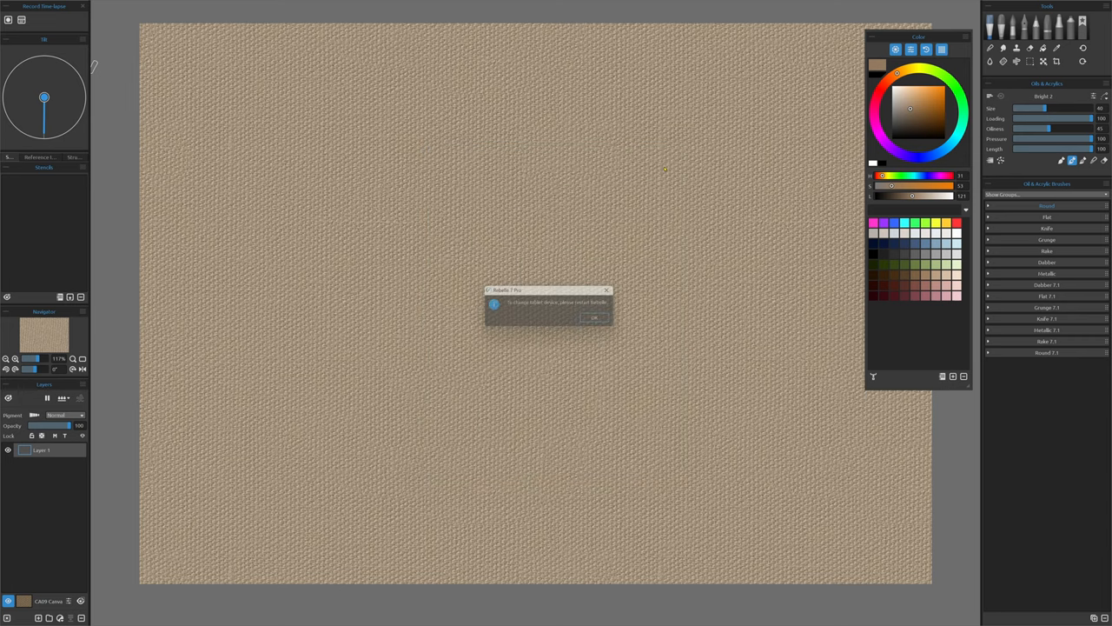